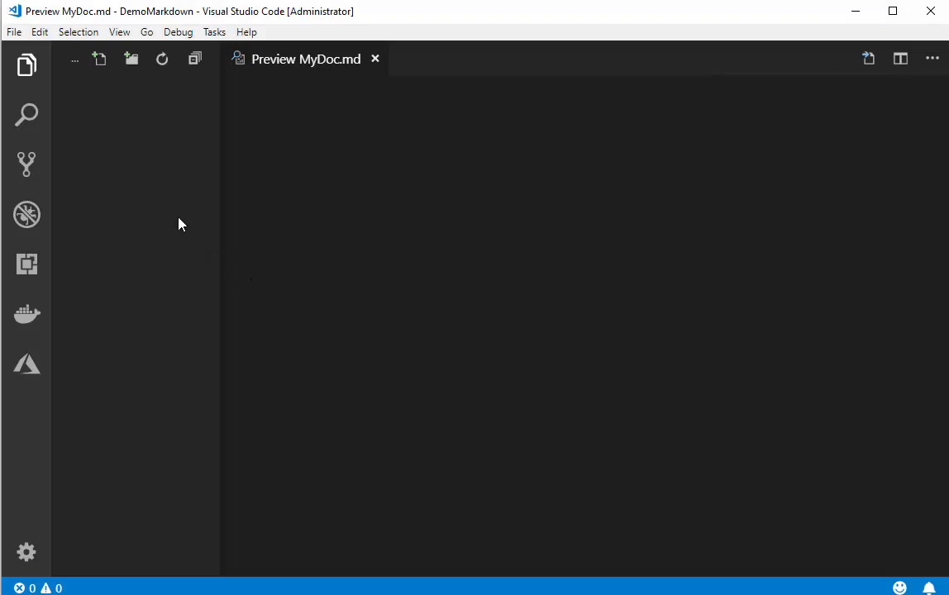
# - Create a new file named MyDoc.md in the DemoMarkdown workspace
pyautogui.click(375, 59)
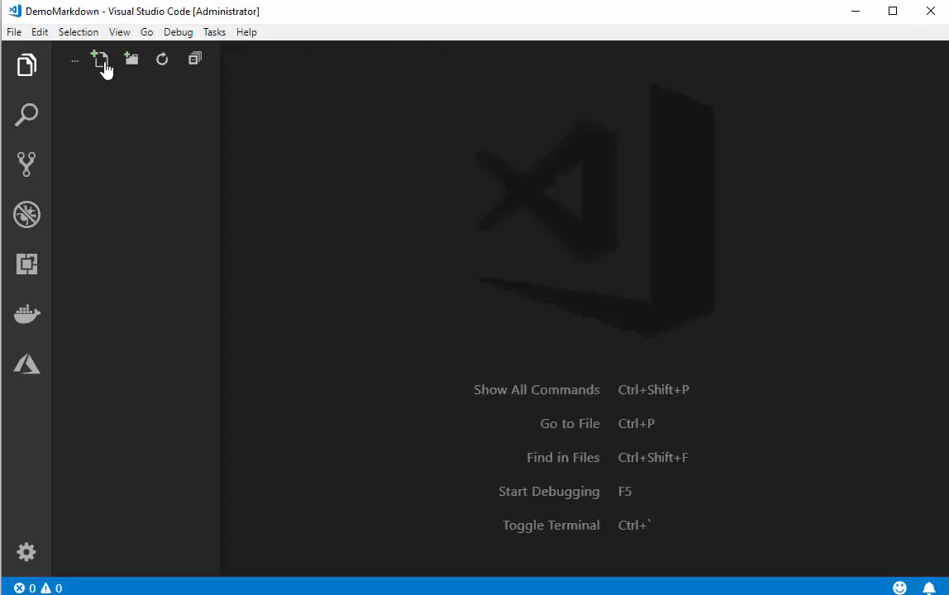
pyautogui.write('My')
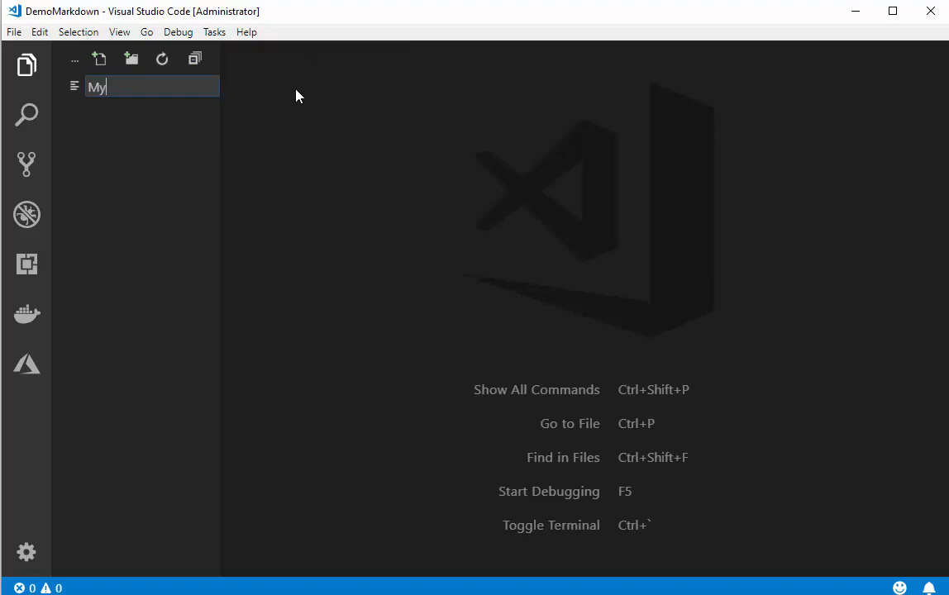
pyautogui.write('Doc.md')
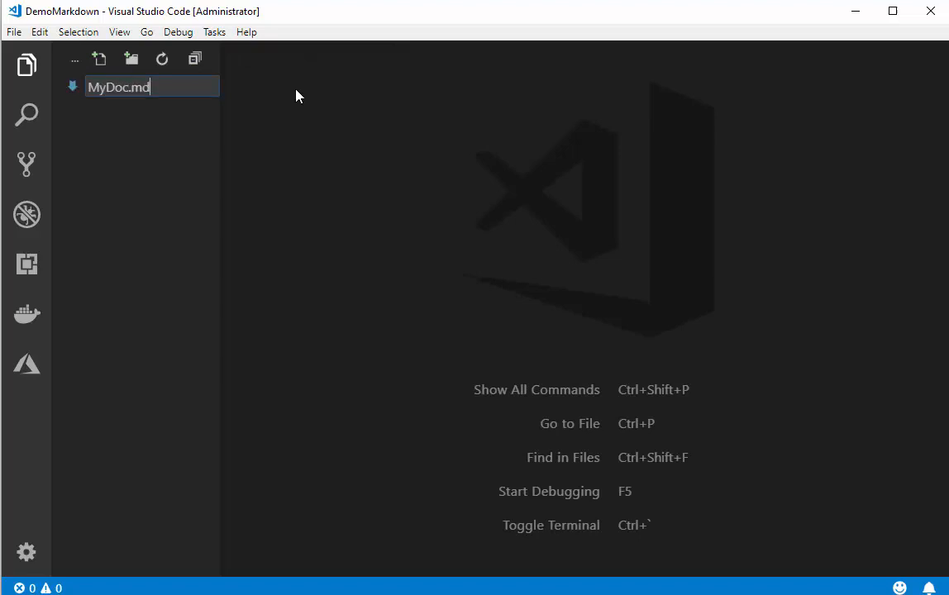
pyautogui.press('Enter')
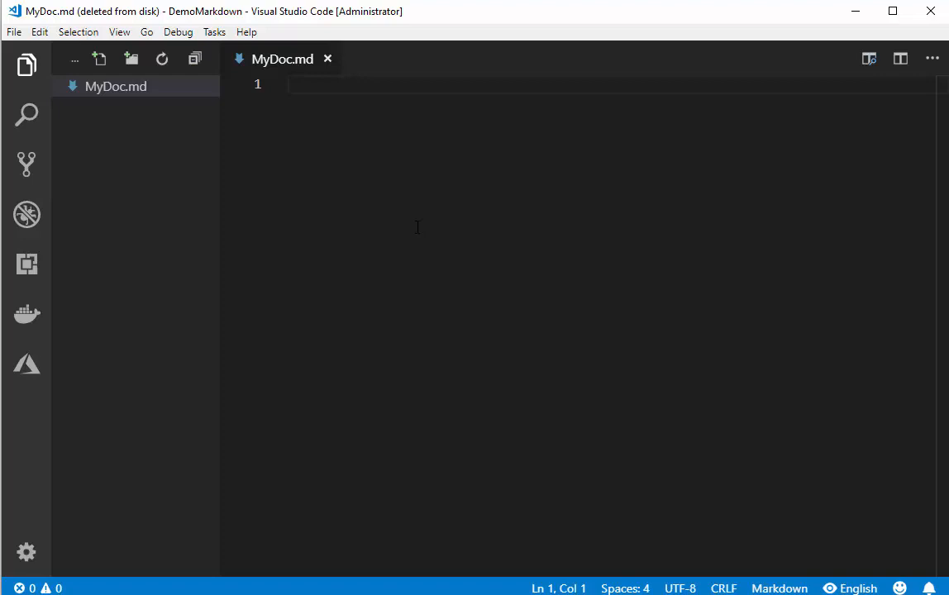
# - Write the PowerShell Strings heading and the sentence about setting a variable to a string
pyautogui.write('##')
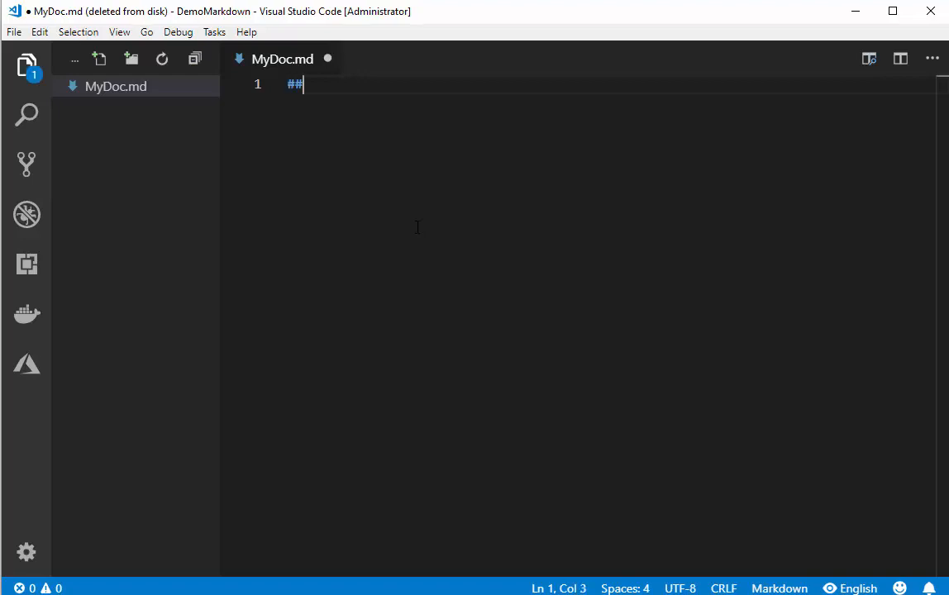
pyautogui.write('PowerSgell Strings')
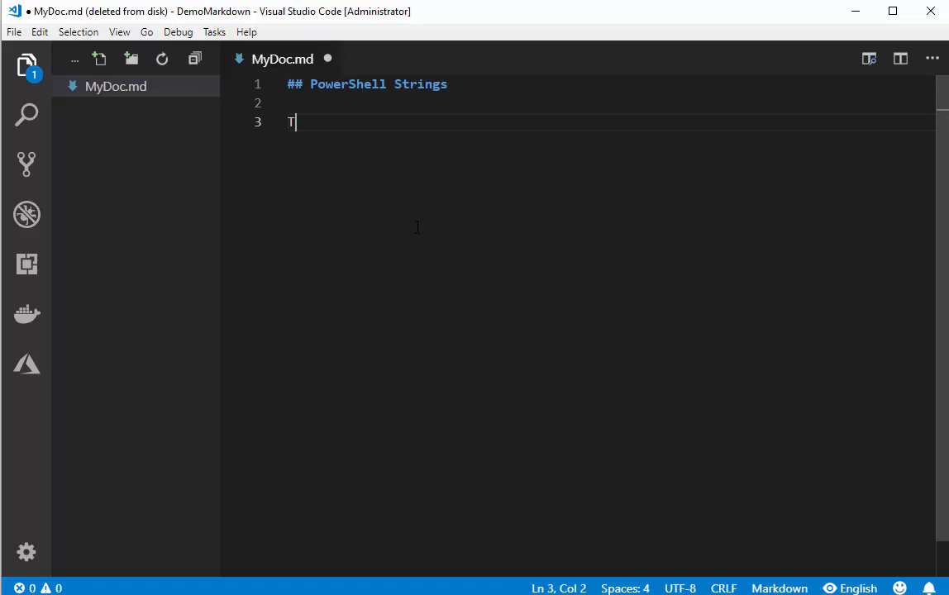
pyautogui.write('his sets')
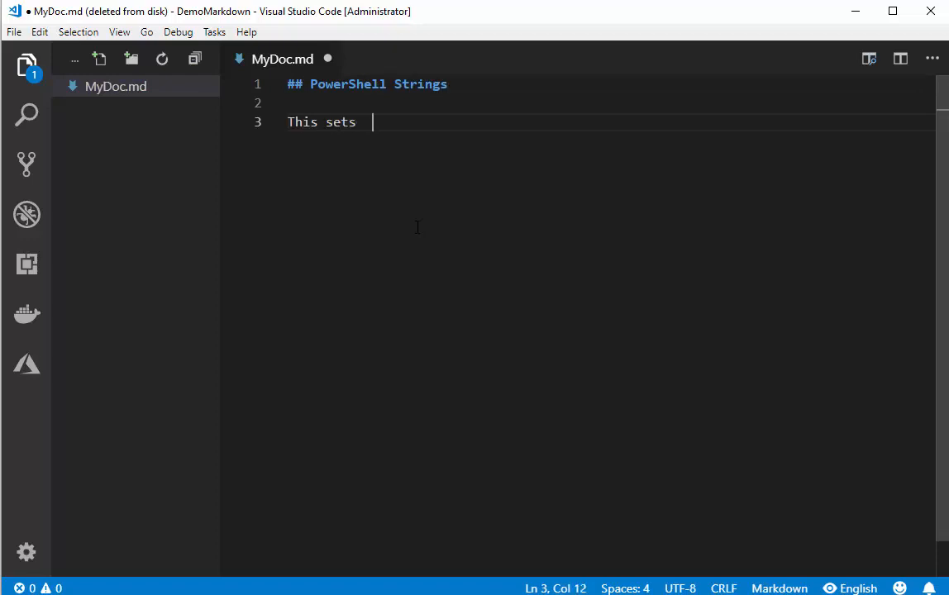
pyautogui.write('a variable to')
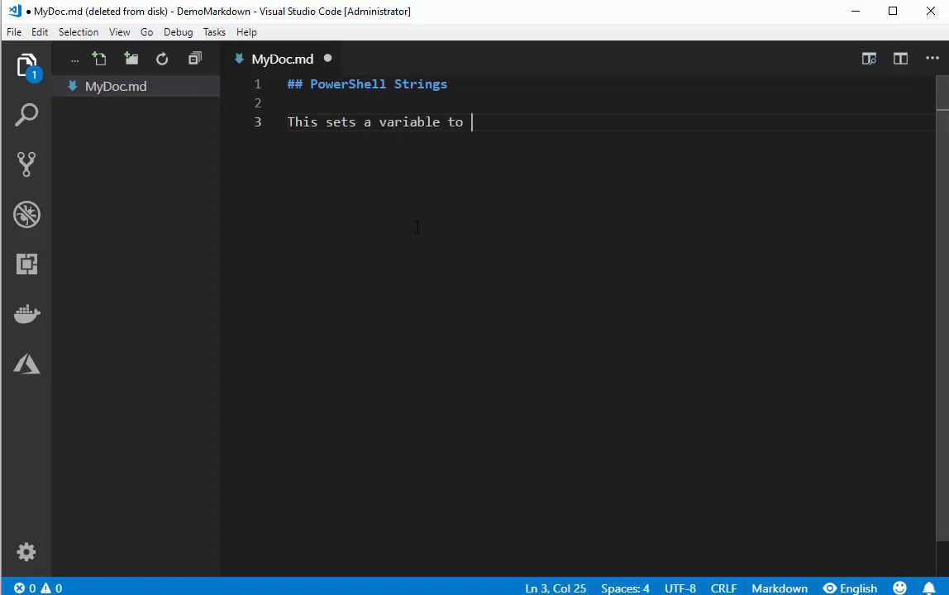
pyautogui.write('a string;.')
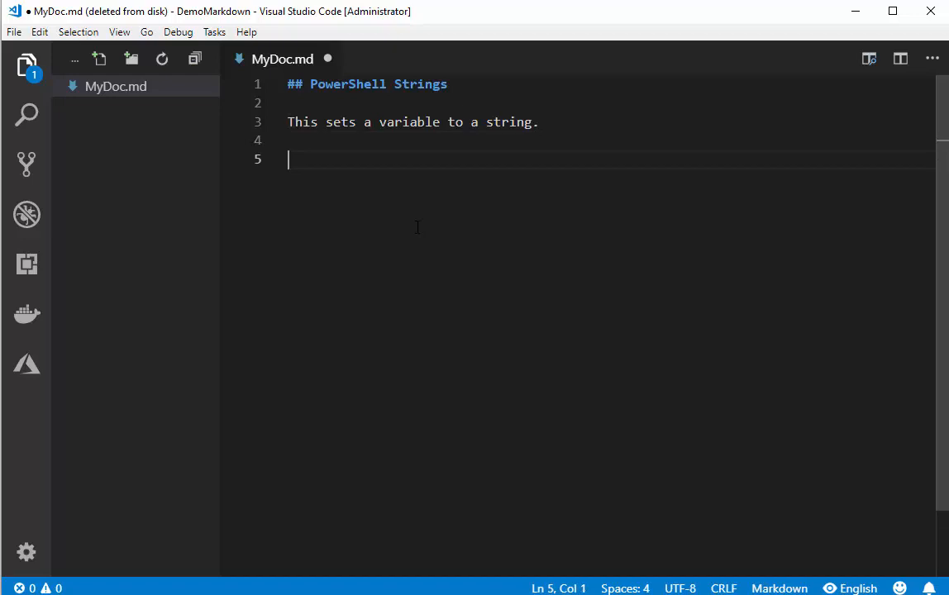
# - Add a ps code block containing $a = "A String"
pyautogui.write('`')
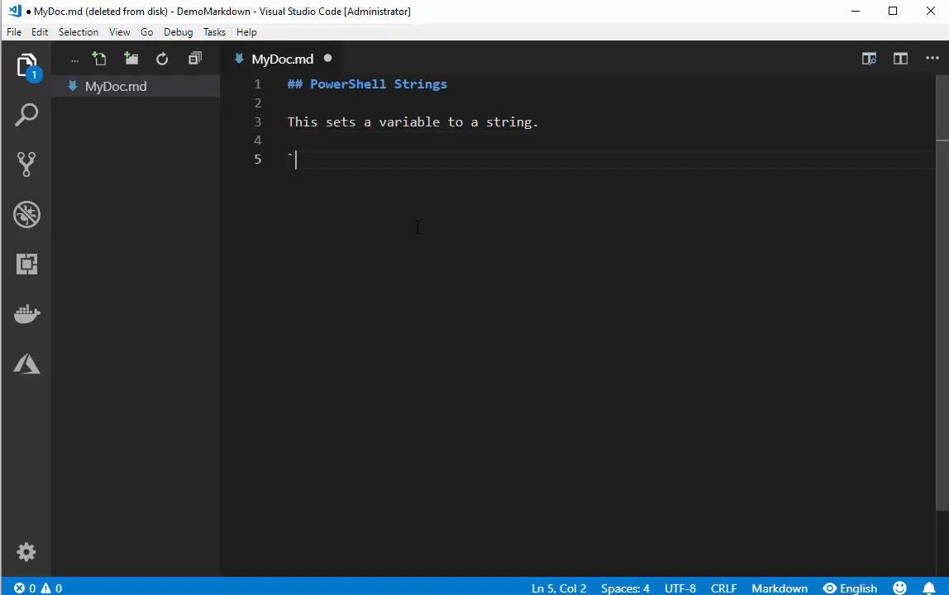
pyautogui.write('``')
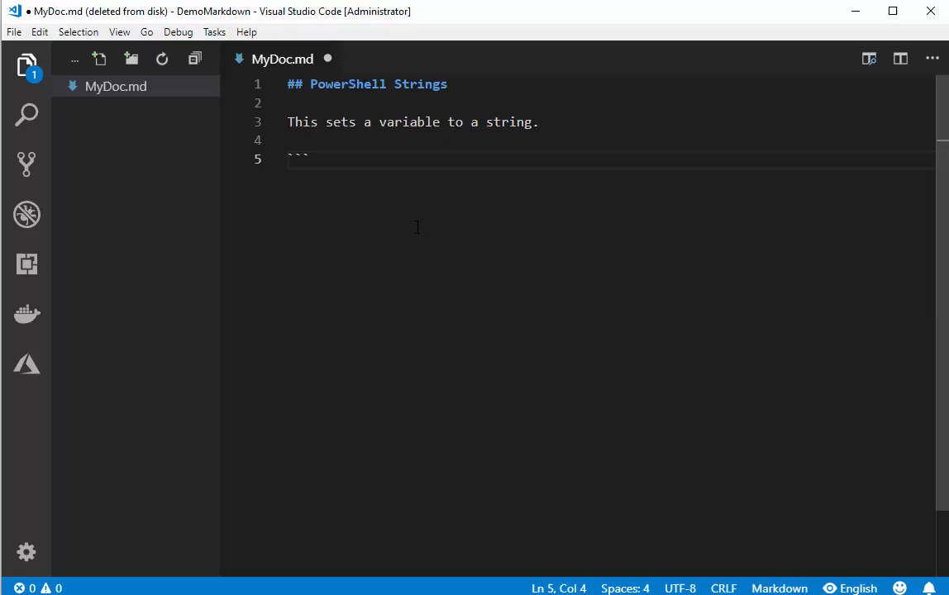
pyautogui.write('ps')
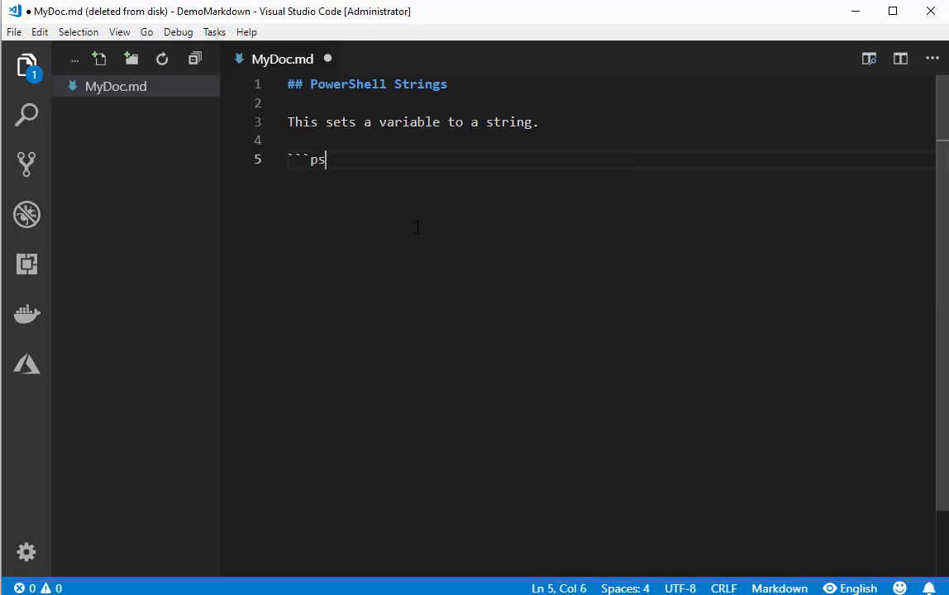
pyautogui.write('```')
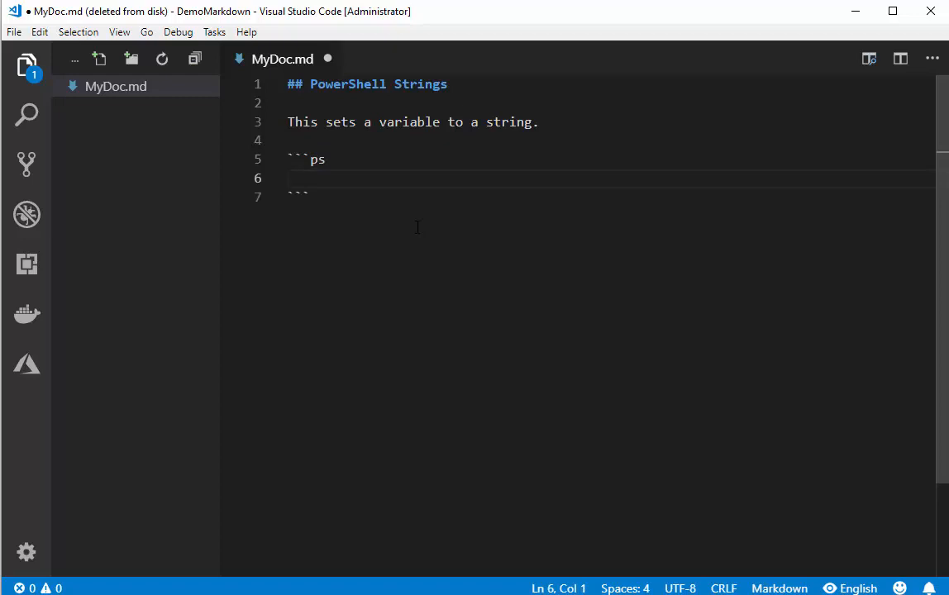
pyautogui.write('$a = "')
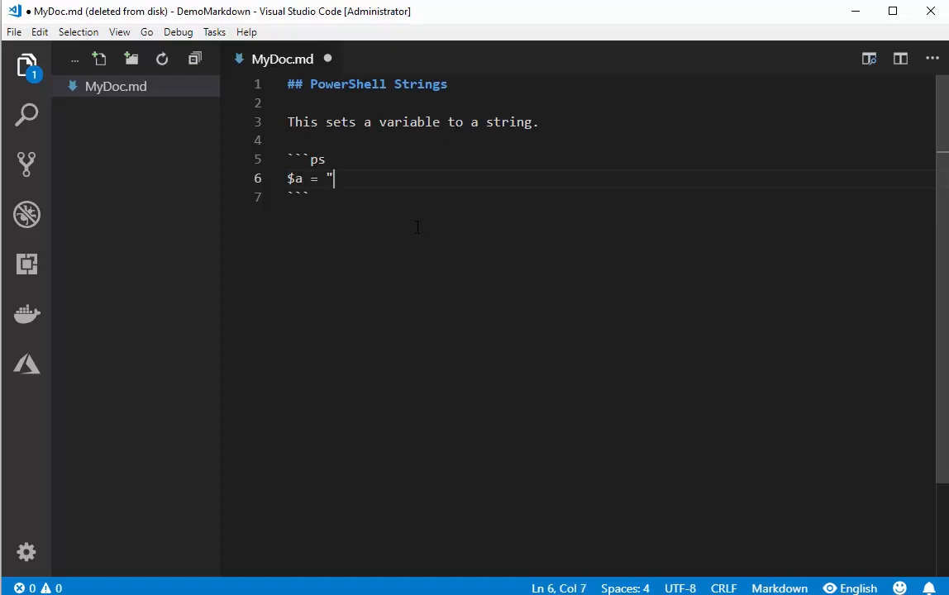
pyautogui.write('A String')
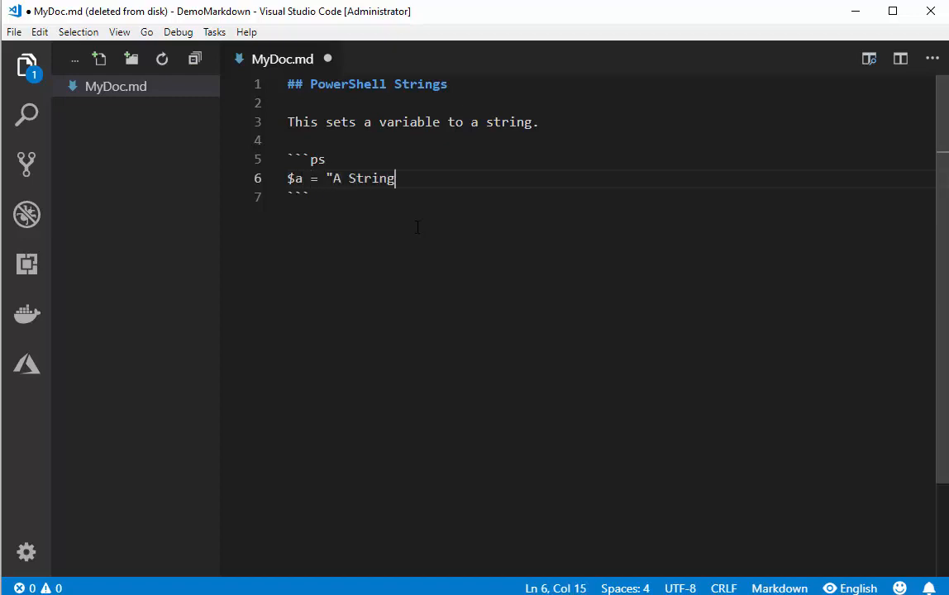
pyautogui.write('"')
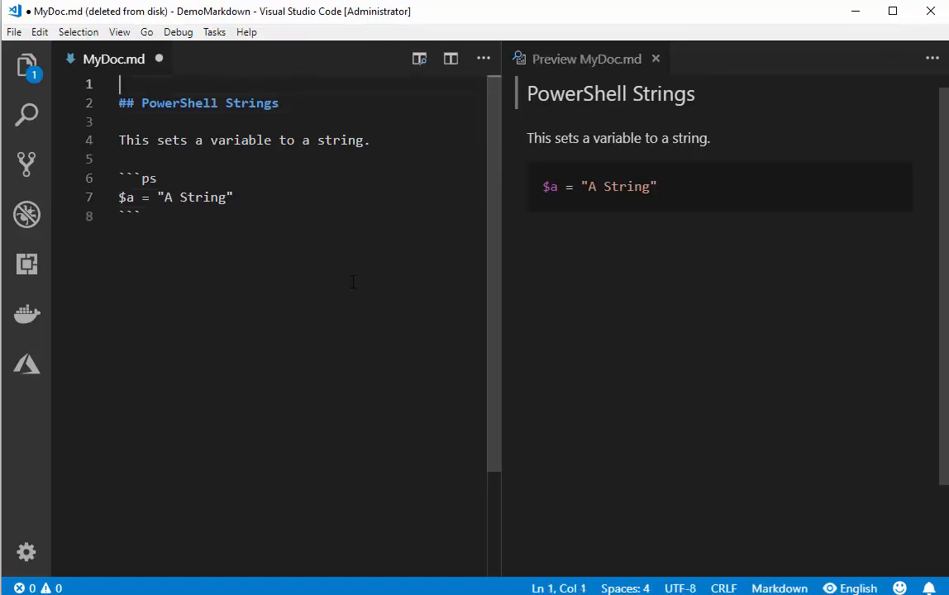
# - Wrap the section in Chapter Start and Chapter End comments, then duplicate the chapter
pyautogui.press('Enter')
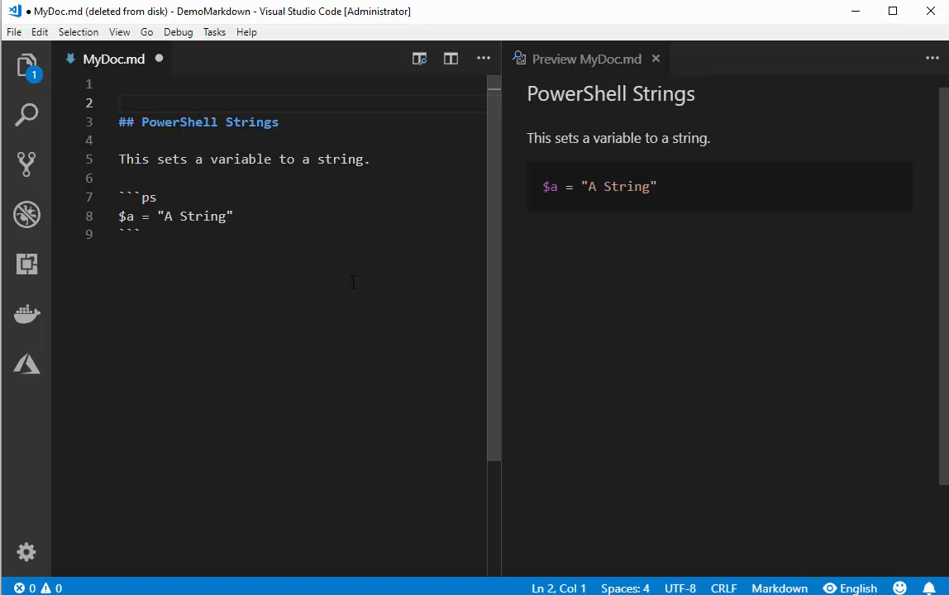
pyautogui.write('Chapter St')
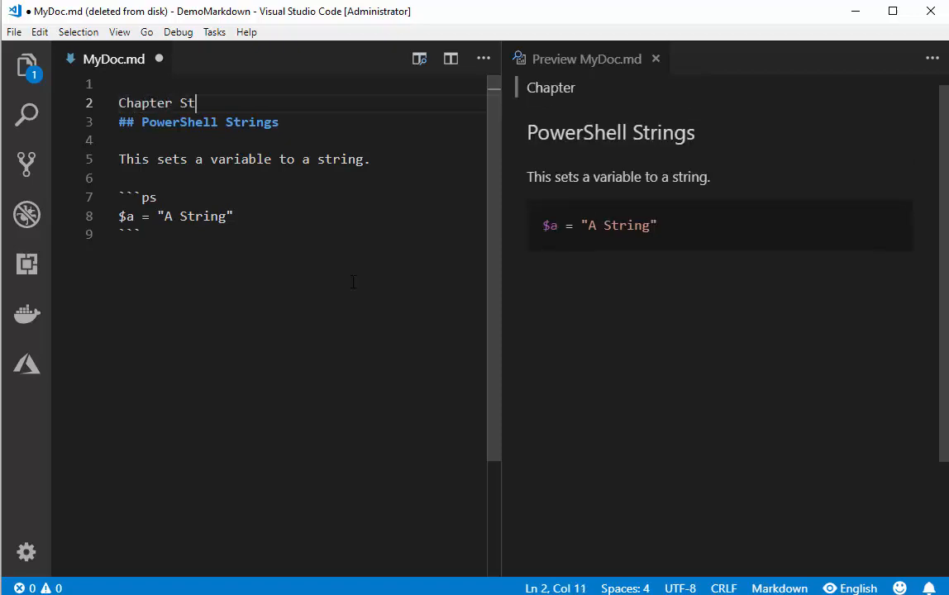
pyautogui.write('art')
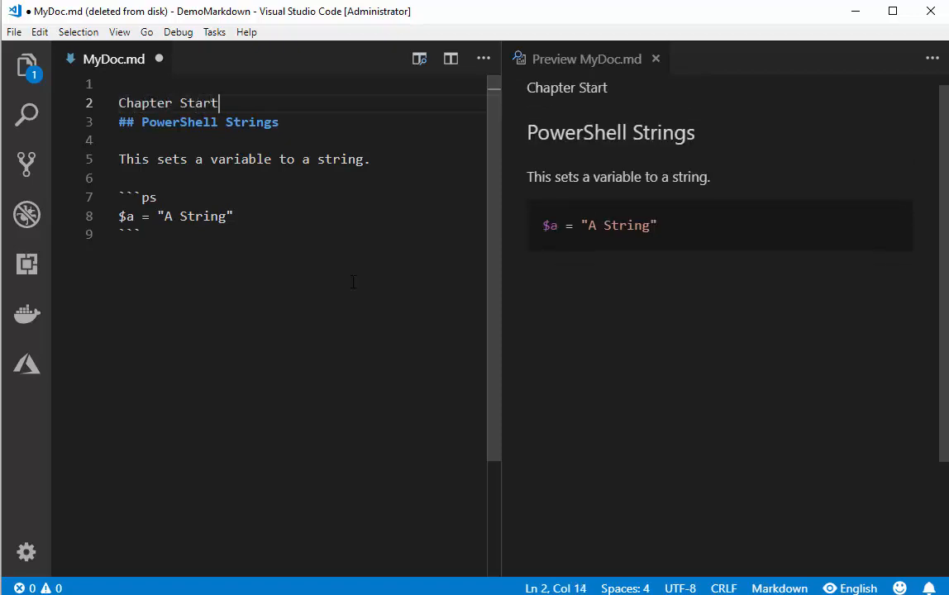
pyautogui.press('ctrl+/')
pyautogui.write('<!-- Chapter Start -->')
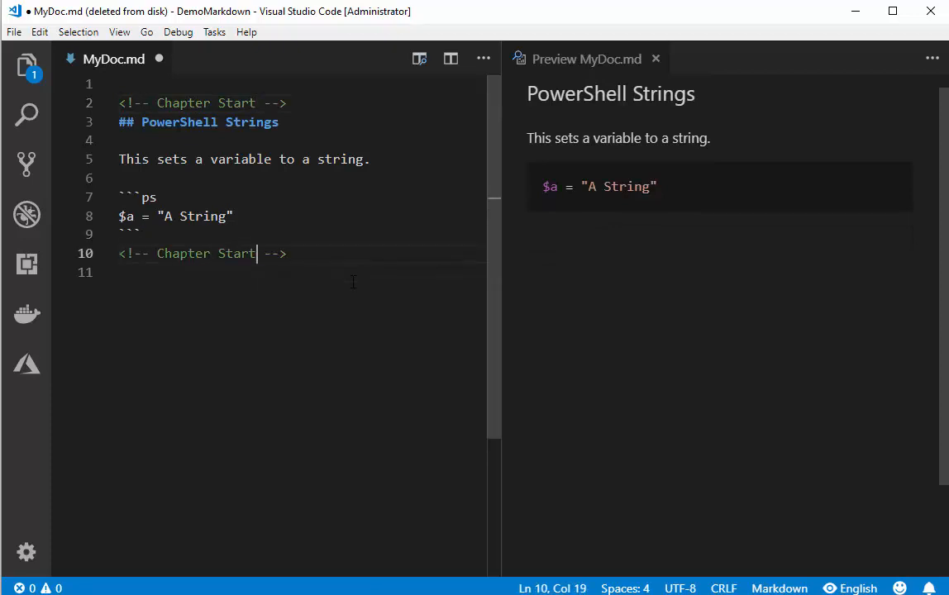
pyautogui.write('End')
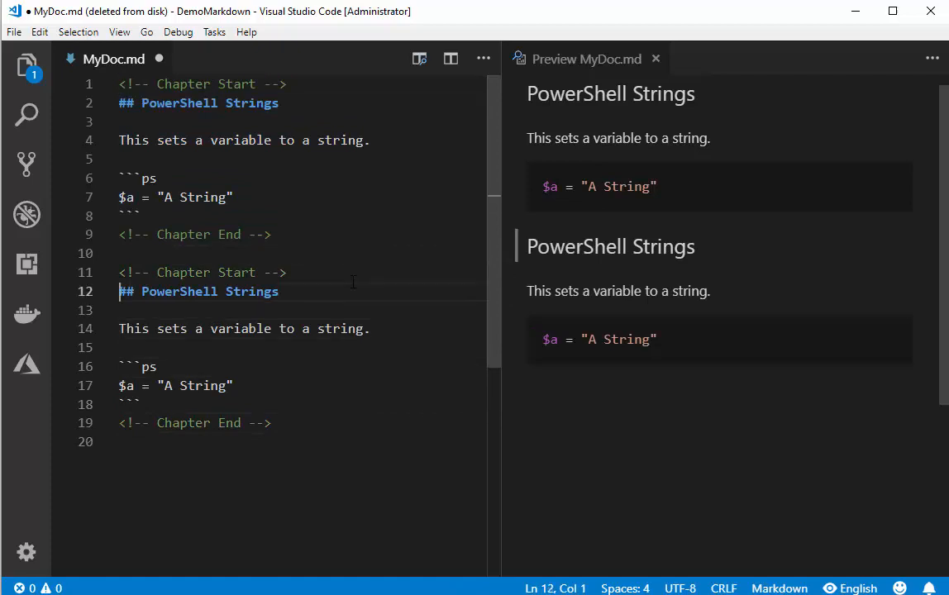
# - Rename the second heading to PowerShell Ints, change 'string' to integer, and set $a to 1
pyautogui.write('Ints')
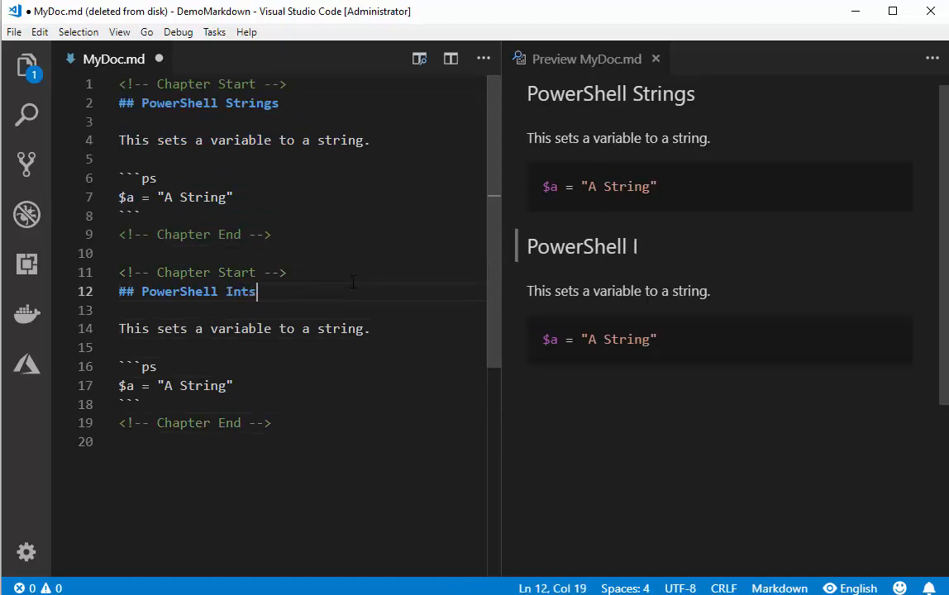
pyautogui.doubleClick(340, 328)
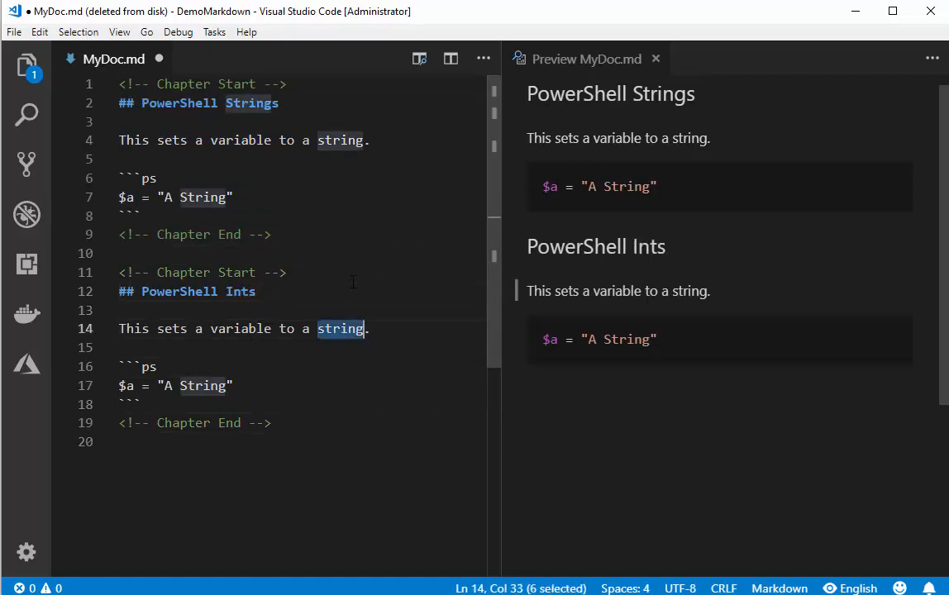
pyautogui.write('integr')
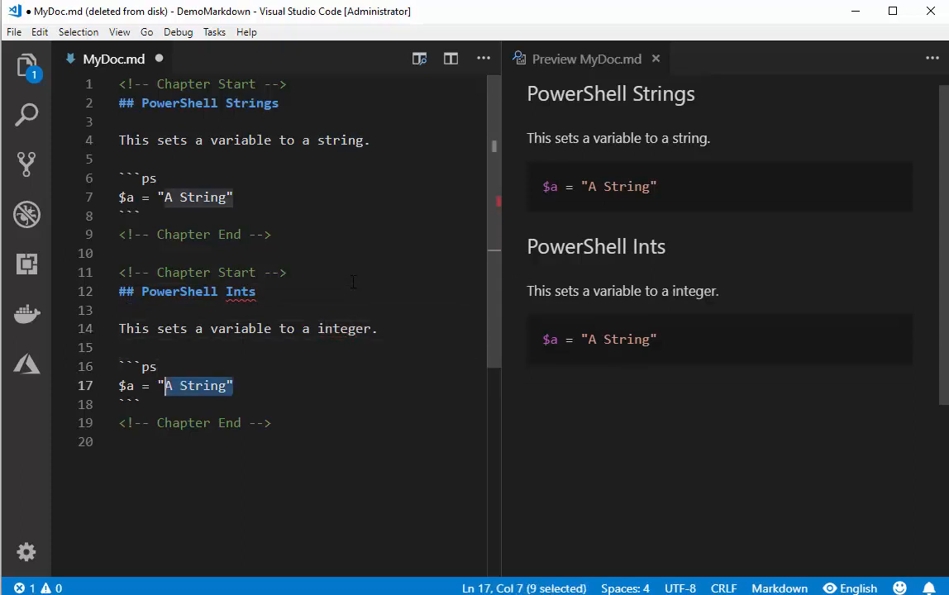
pyautogui.write('1')
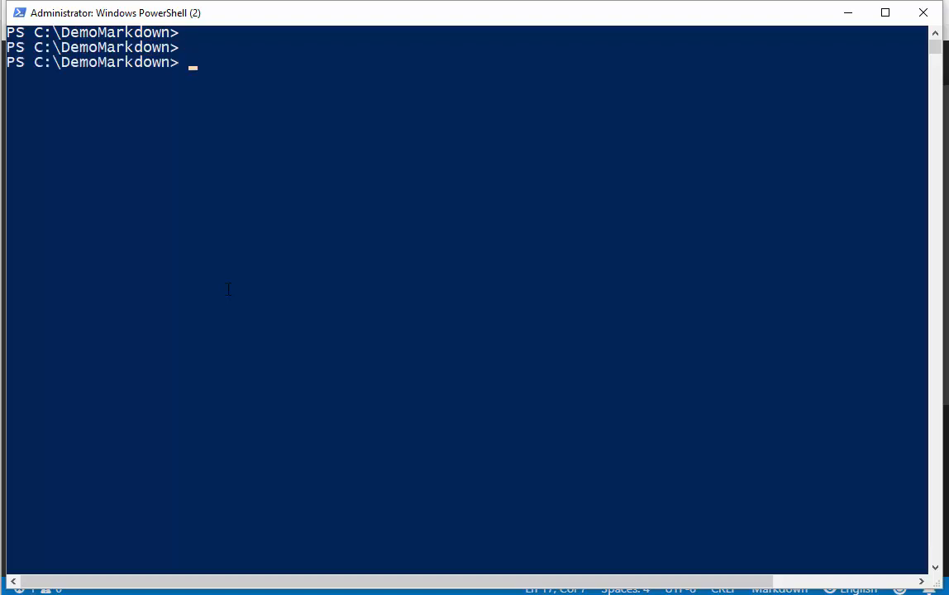
# - Run ConvertFrom-Markdown on .\MyDoc.md in PowerShell
pyautogui.write('convertfro')
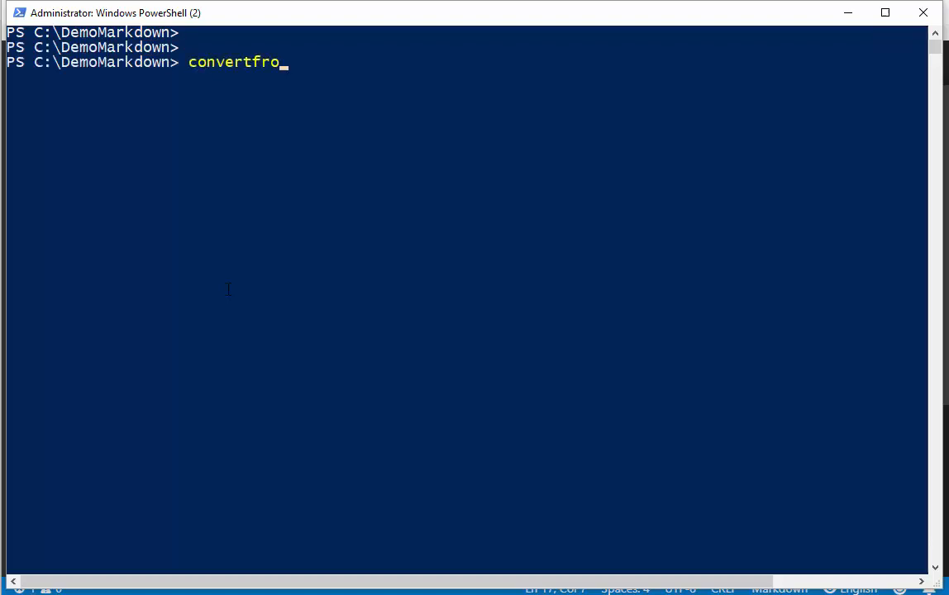
pyautogui.press('Tab')
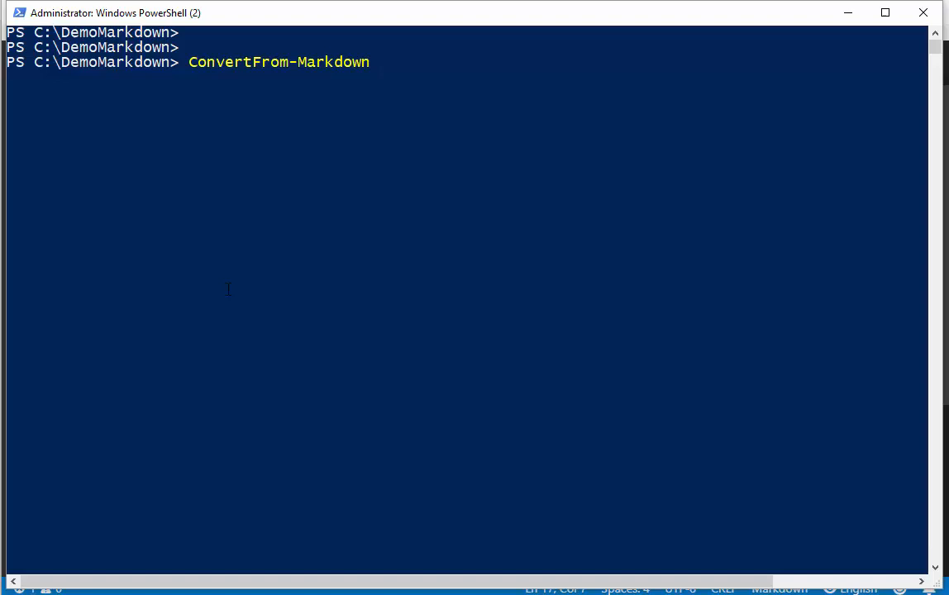
pyautogui.write('.\\MyDoc.md')
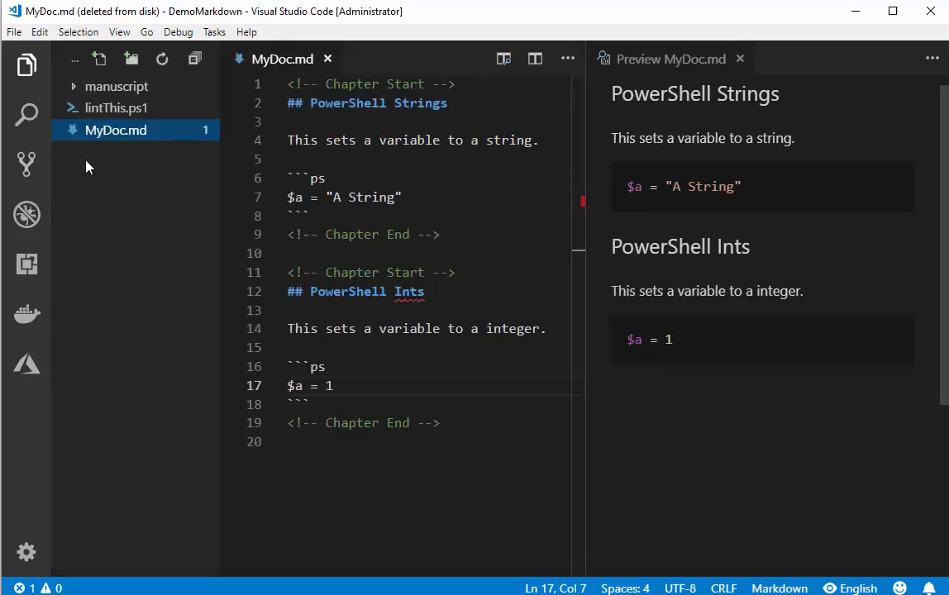
# - Expand the manuscript folder and open MyDoc.md and chapter00.txt side by side
pyautogui.click(116, 86)
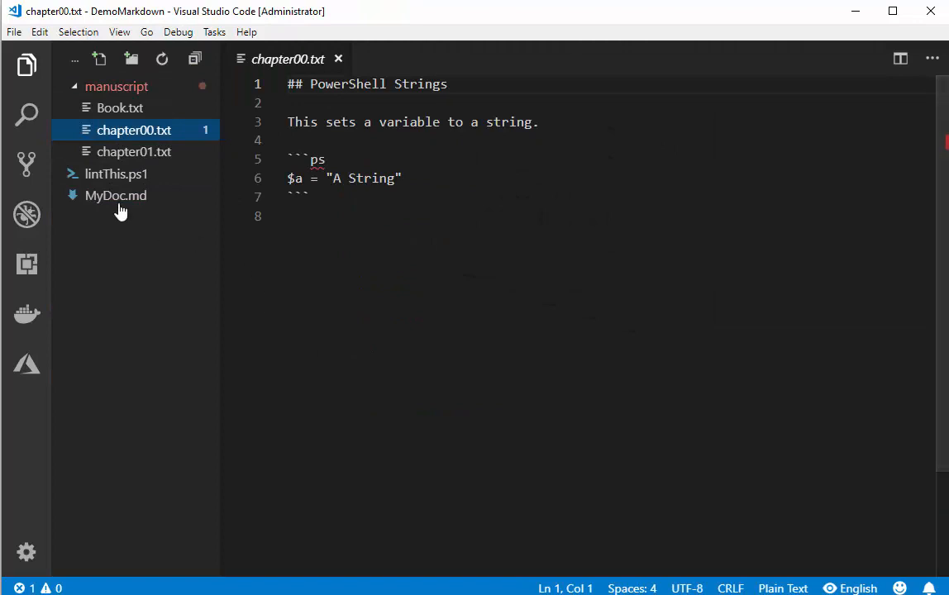
pyautogui.click(116, 195)
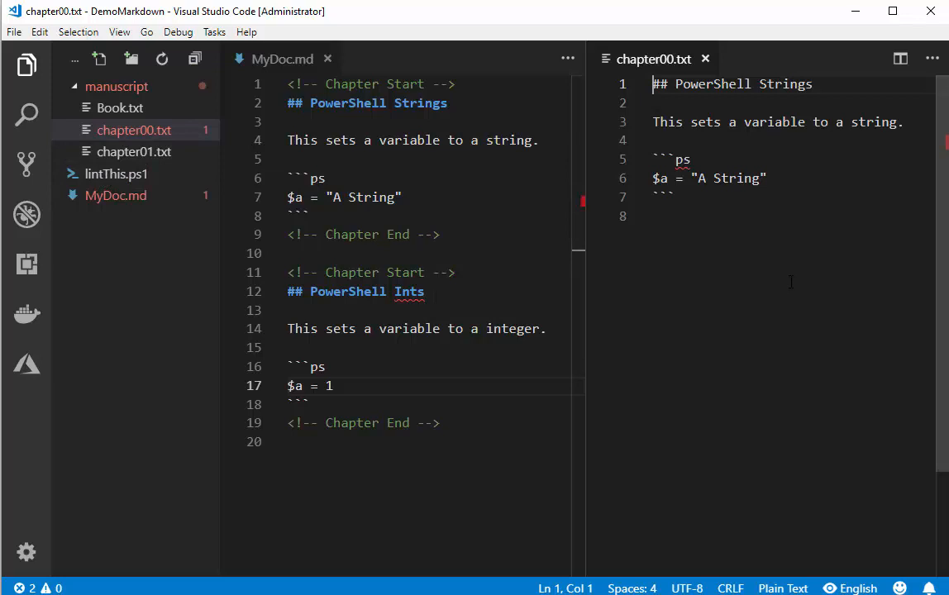
pyautogui.click(134, 152)
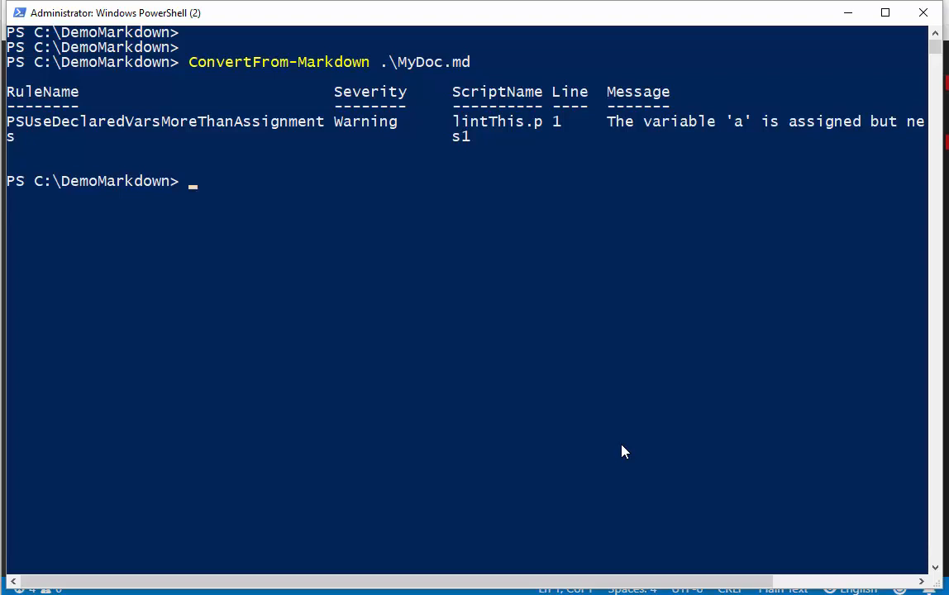
# - Display the contents of lintThis.ps1 with cat
pyautogui.write('cat .\\lintThis.ps1')
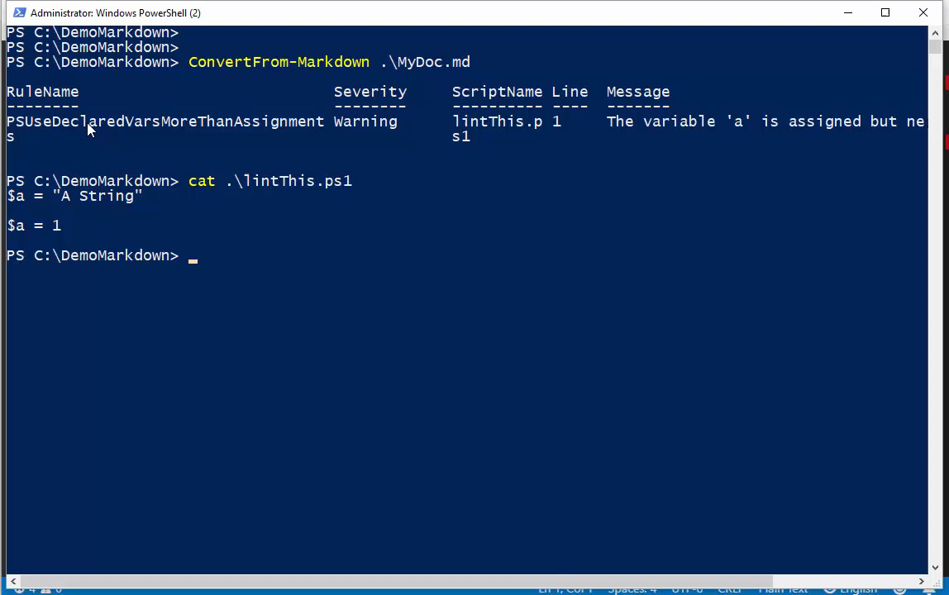
pyautogui.moveTo(23, 226)
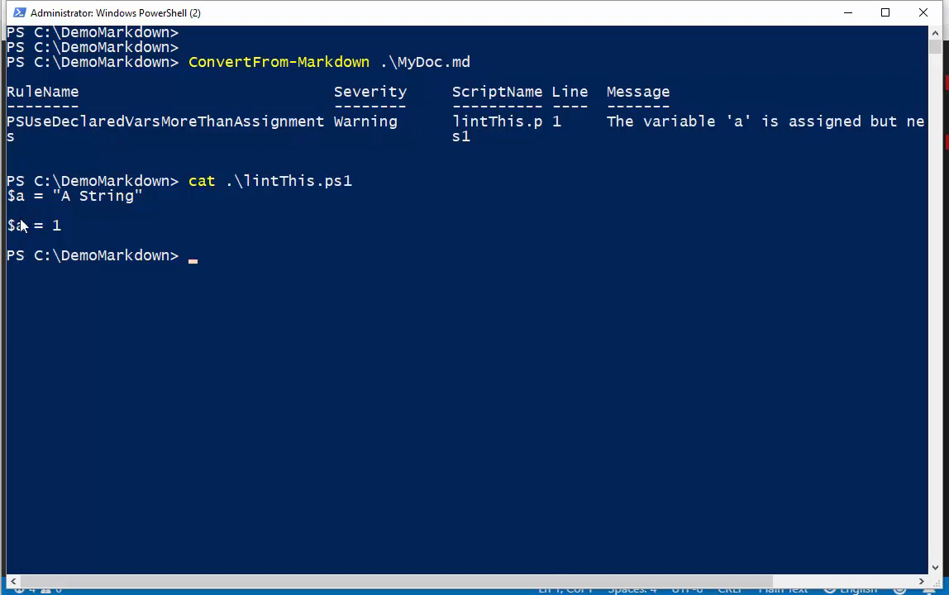
pyautogui.moveTo(579, 353)
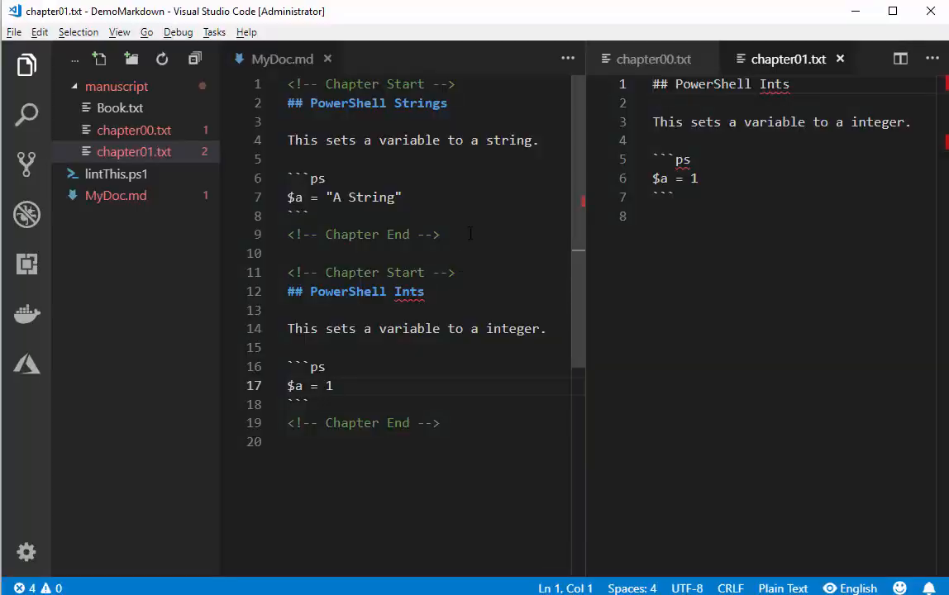
# - Add a $a line after each variable assignment in MyDoc.md
pyautogui.write('$a')
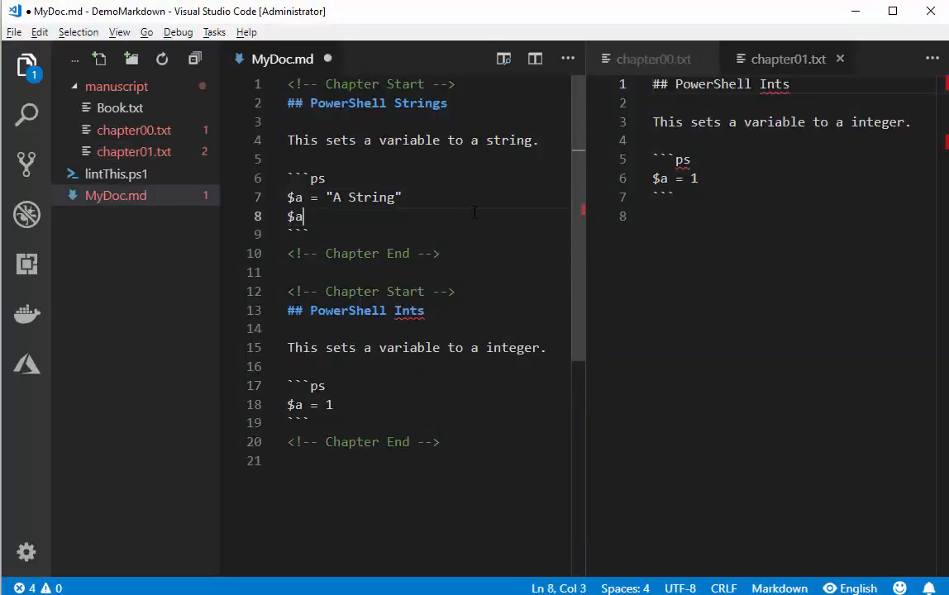
pyautogui.press('Enter')
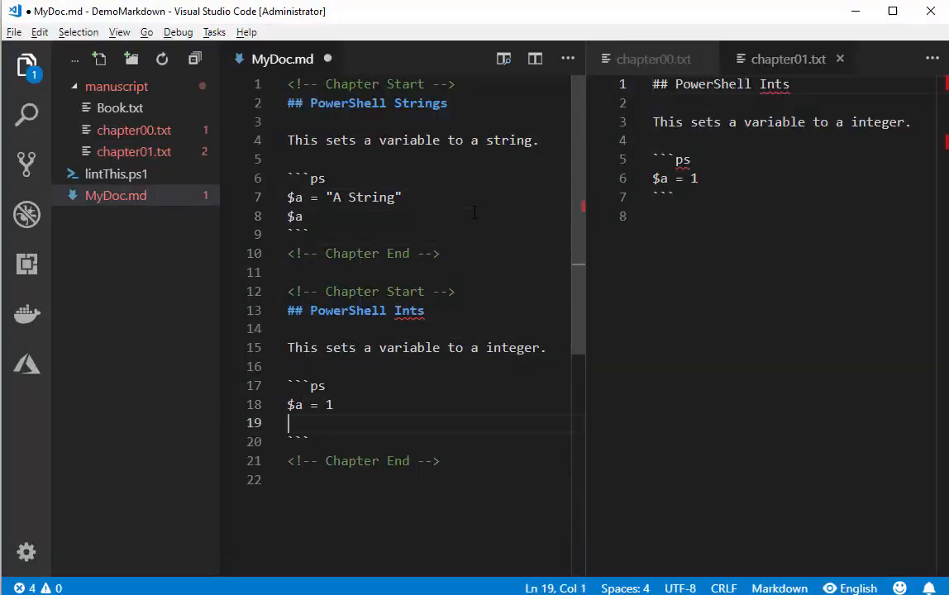
pyautogui.write('$a')
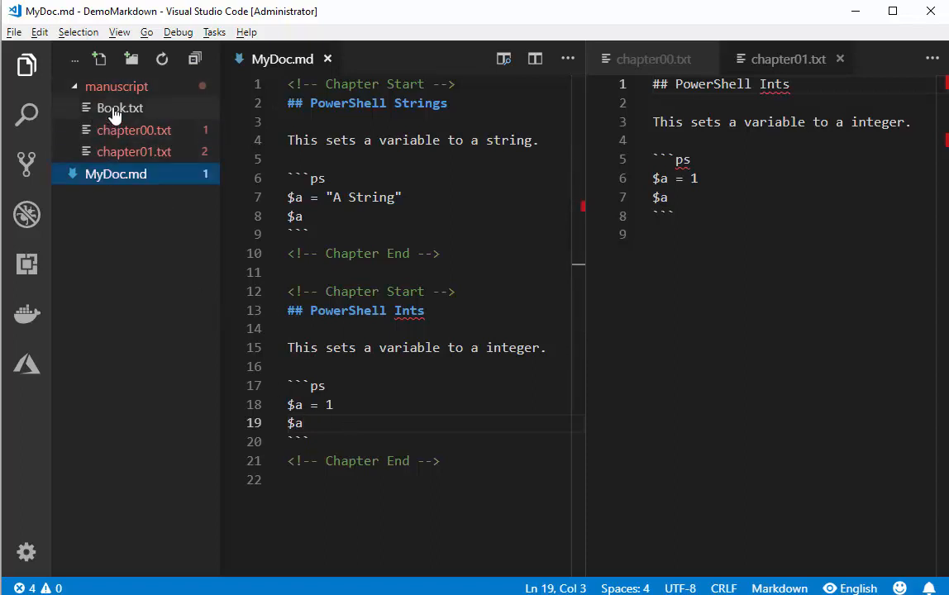
# - Review Book.txt and chapter00.txt in the Explorer to check the regenerated chapters
pyautogui.click(120, 107)
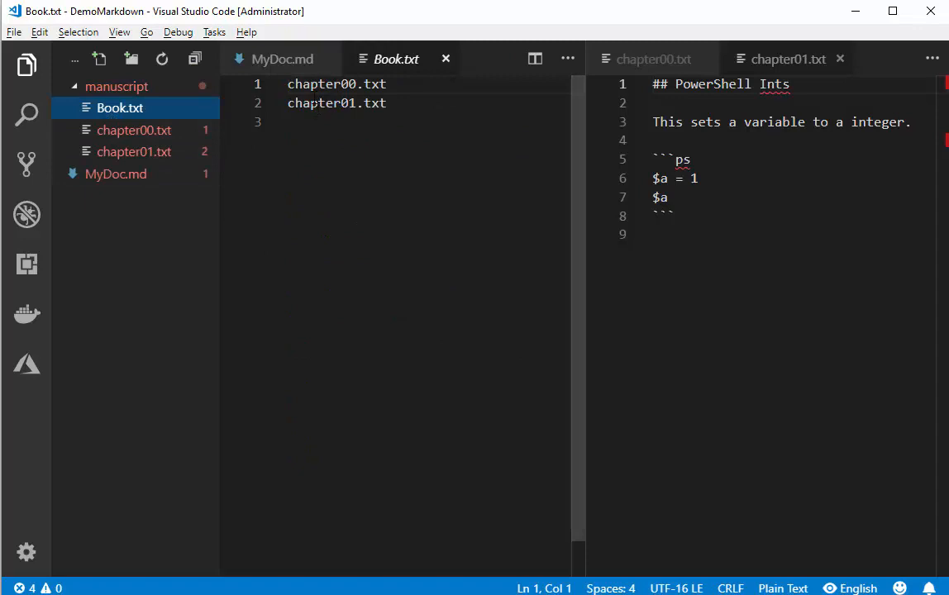
pyautogui.click(134, 130)
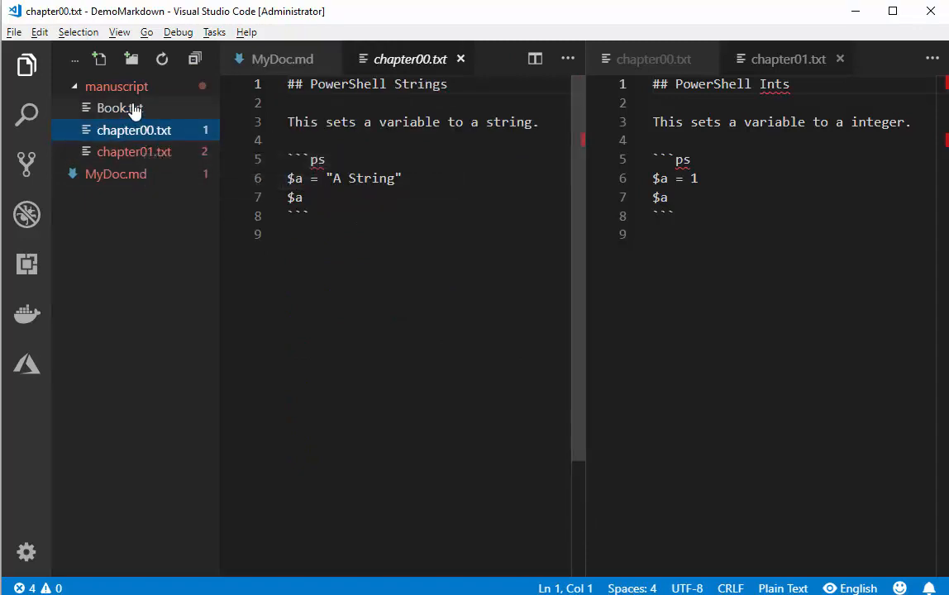
pyautogui.click(119, 108)
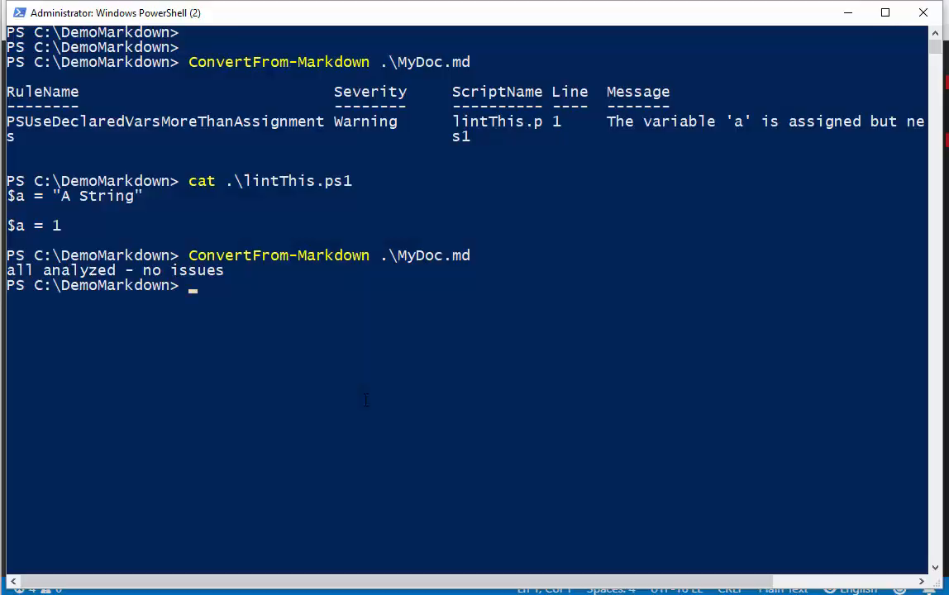
# - Check that pandoc is available with gcm pandoc, then clear the console
pyautogui.write('gcm')
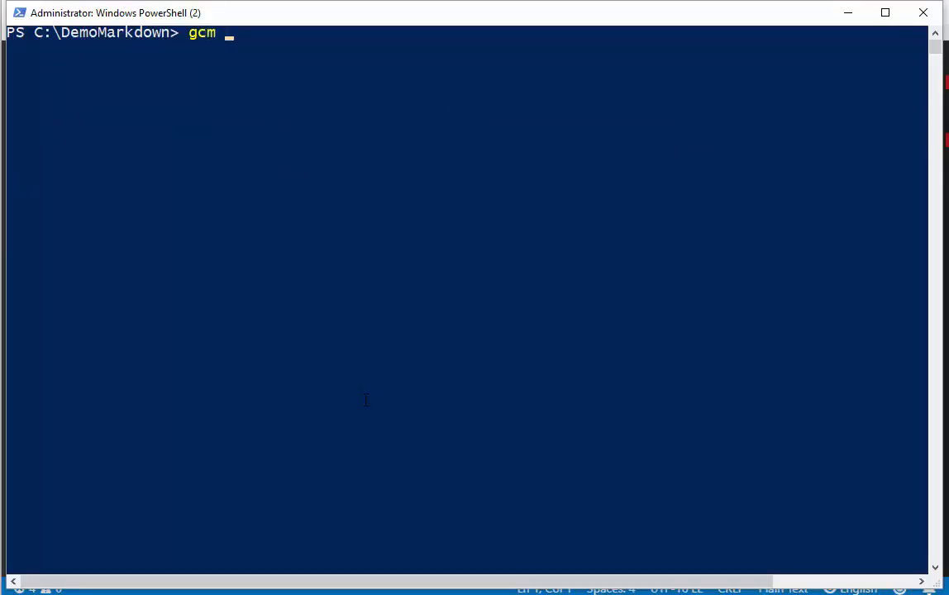
pyautogui.write('pandoc')
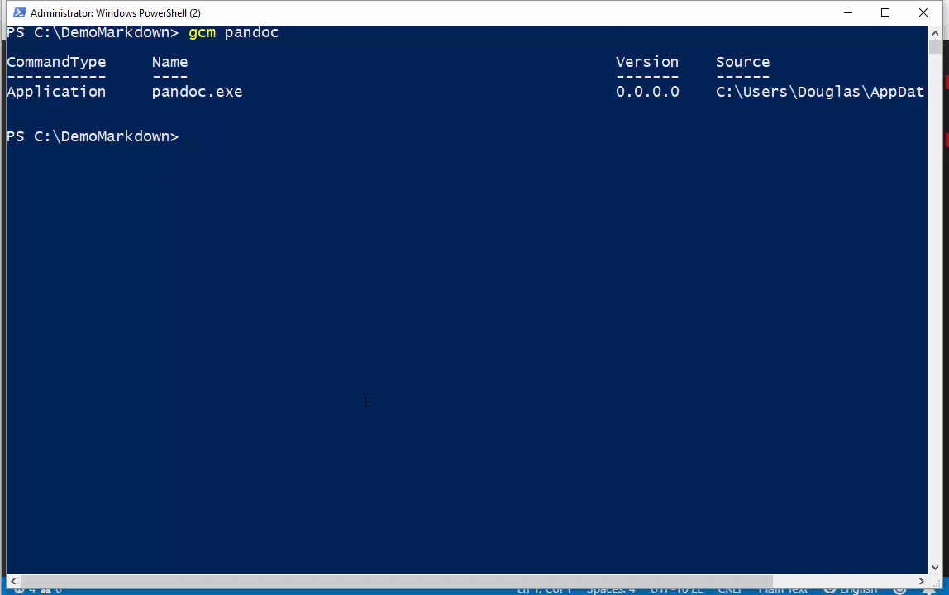
pyautogui.press('Ctrl+r')
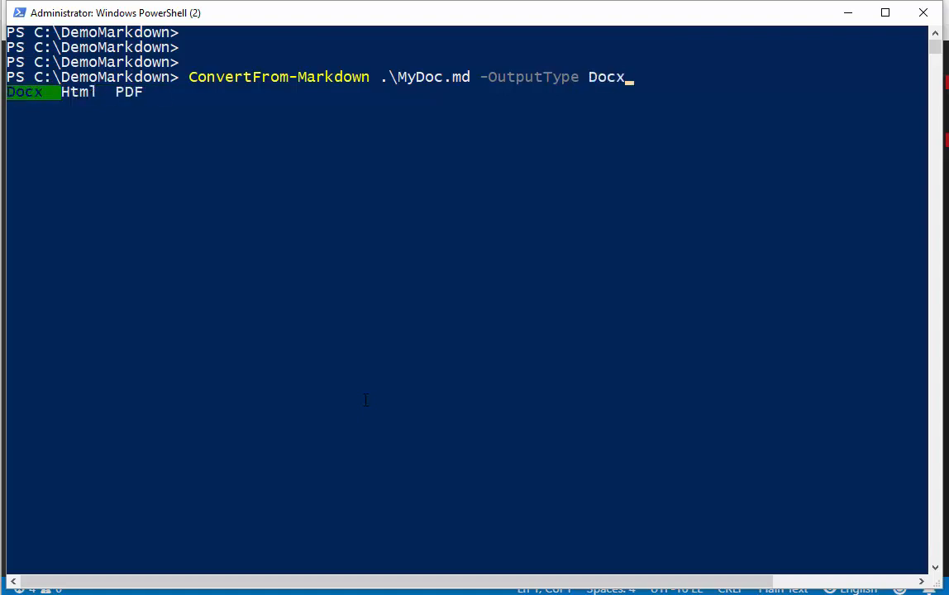
# - Convert MyDoc.md with output type Html and the -Show switch
pyautogui.press('tab')
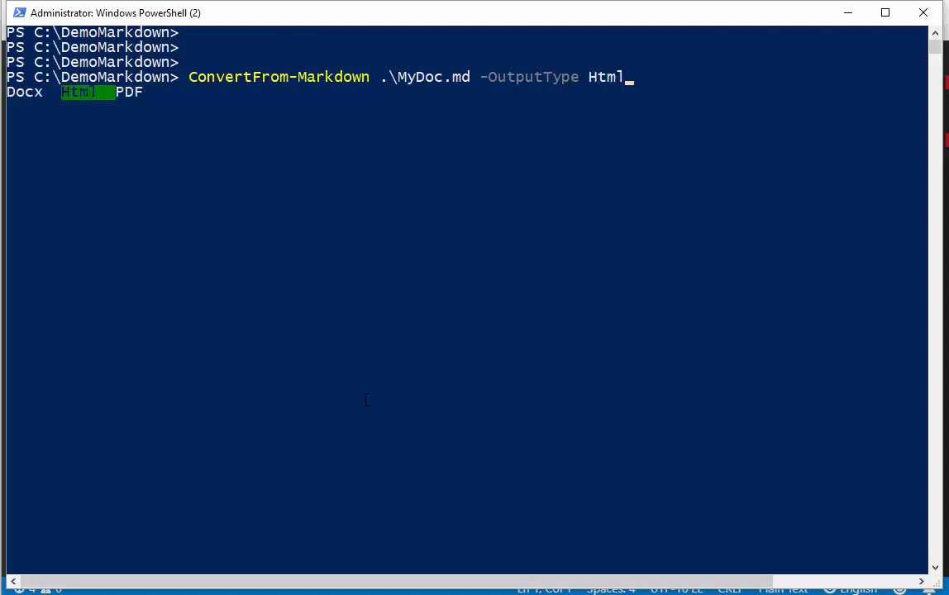
pyautogui.write('-')
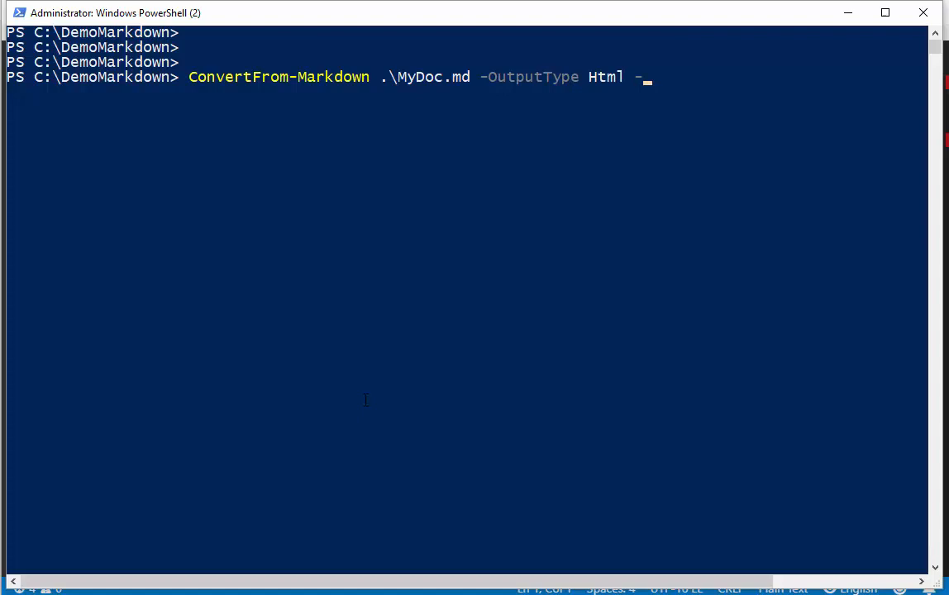
pyautogui.write('Show')
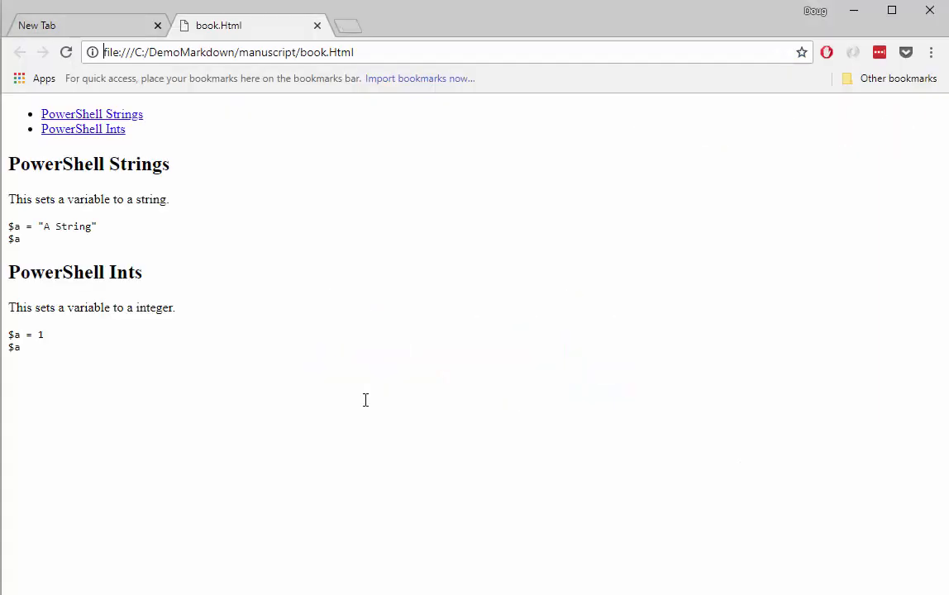
pyautogui.moveTo(95, 317)
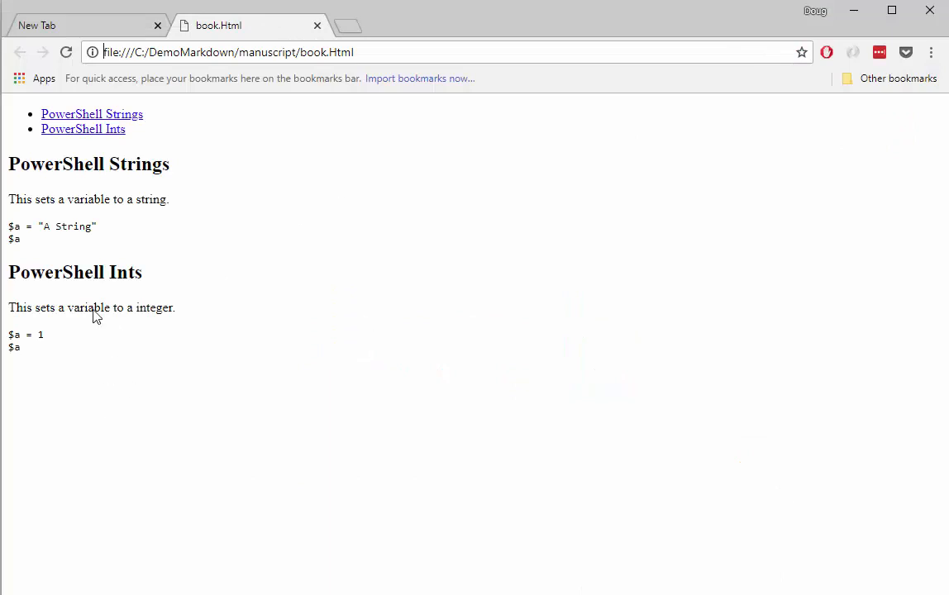
pyautogui.moveTo(82, 129)
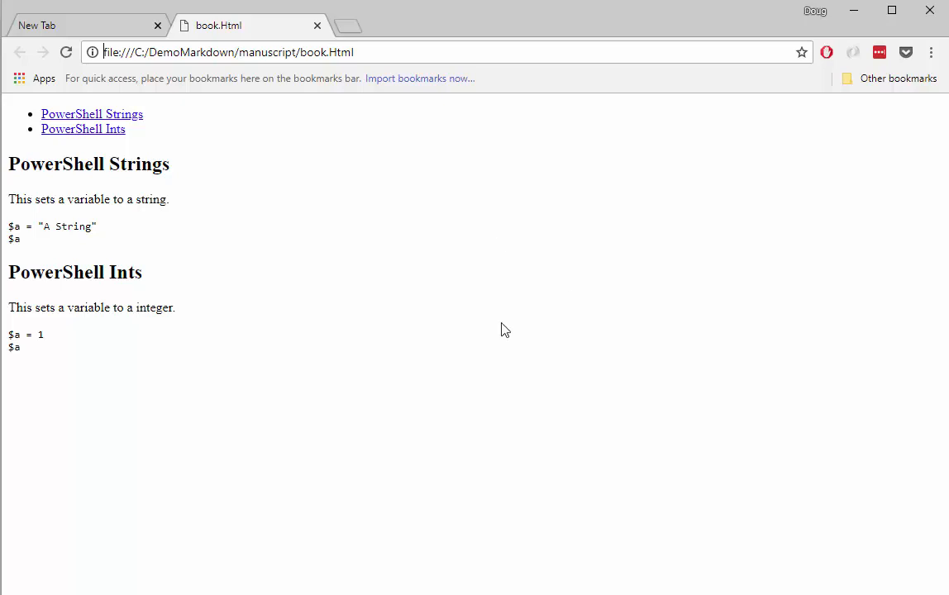
pyautogui.moveTo(246, 18)
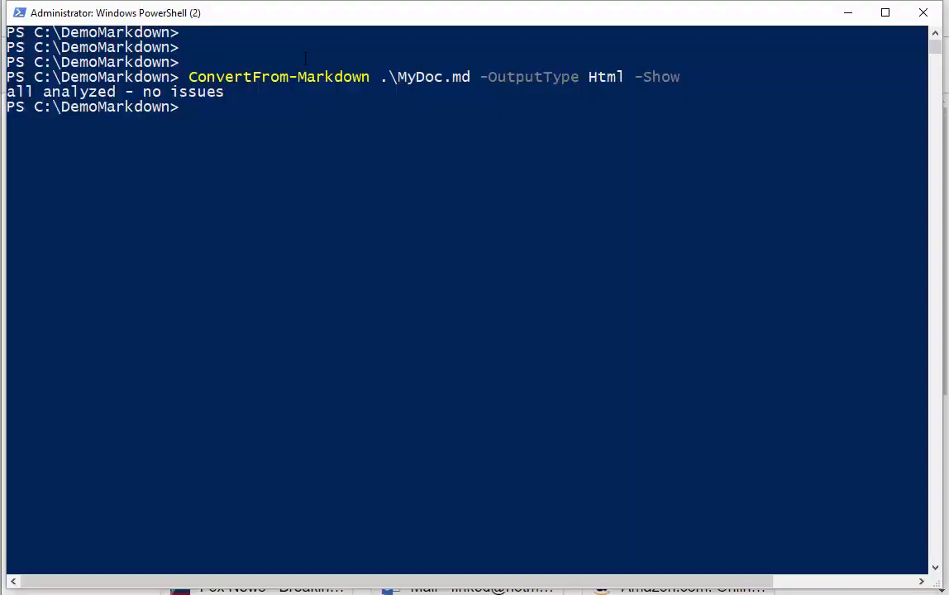
# - Export MyDoc.md as a Word book with ConvertFrom-Markdown -OutputType Docx -Show
pyautogui.write('ConvertFrom-Markdown .\\MyDoc.md -OutputType  -Show')
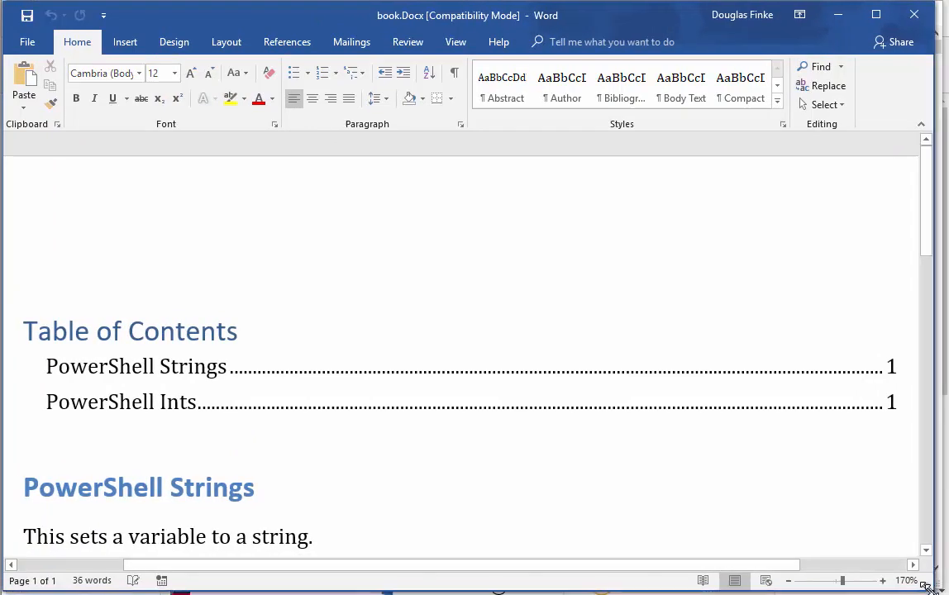
pyautogui.click(618, 404)
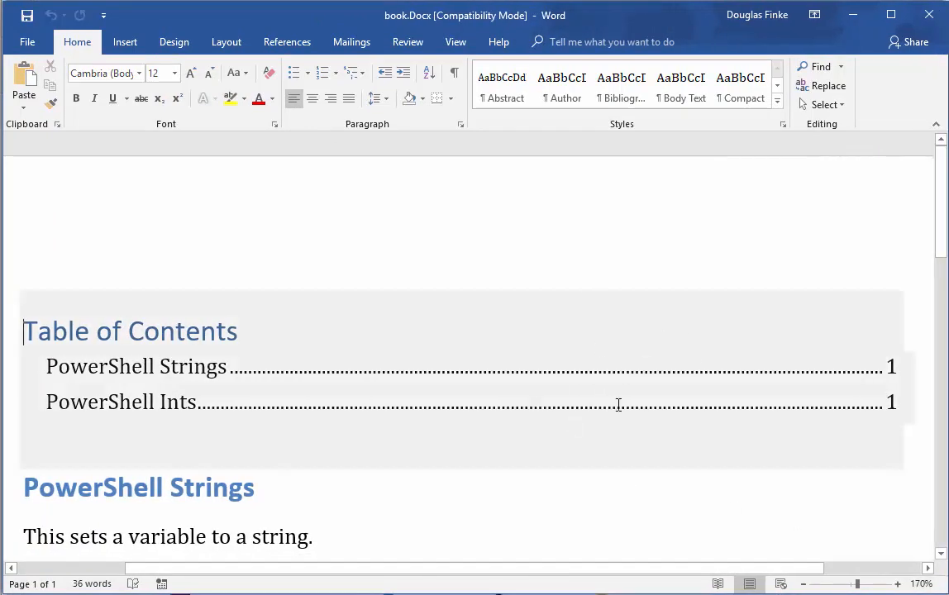
pyautogui.scroll(-3)
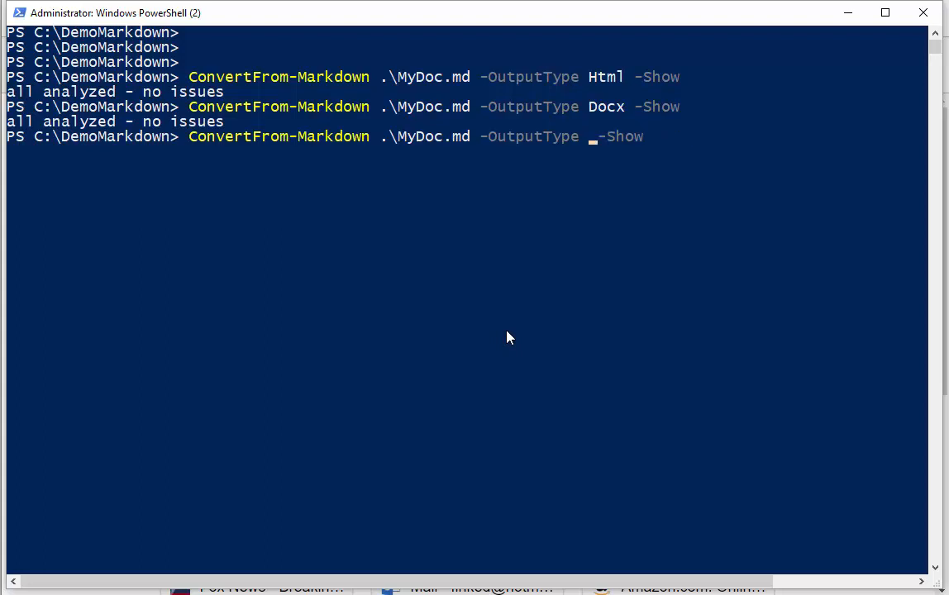
# - Run the recalled export with -OutputType PDF -Show to produce book.PDF
pyautogui.press('Enter')
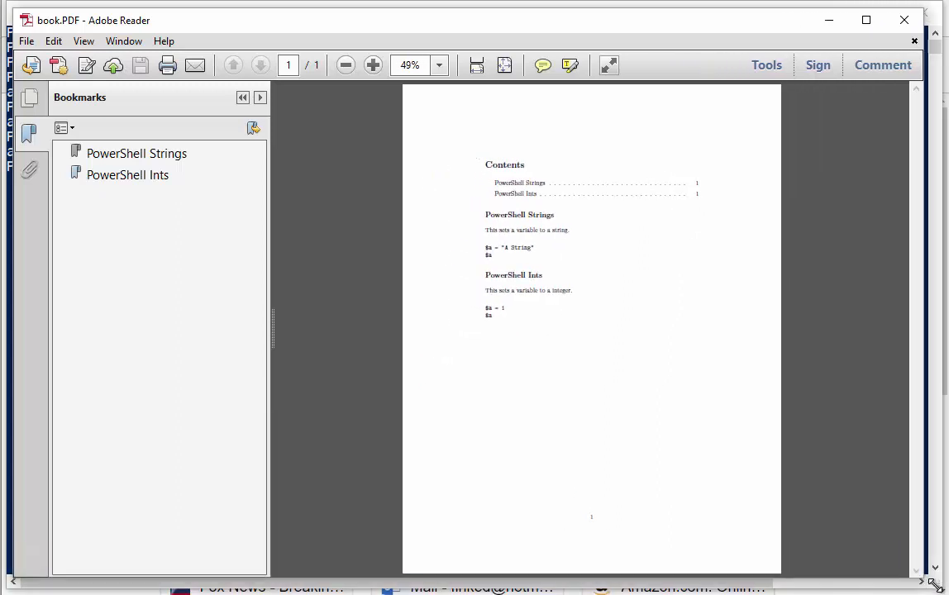
pyautogui.click(136, 153)
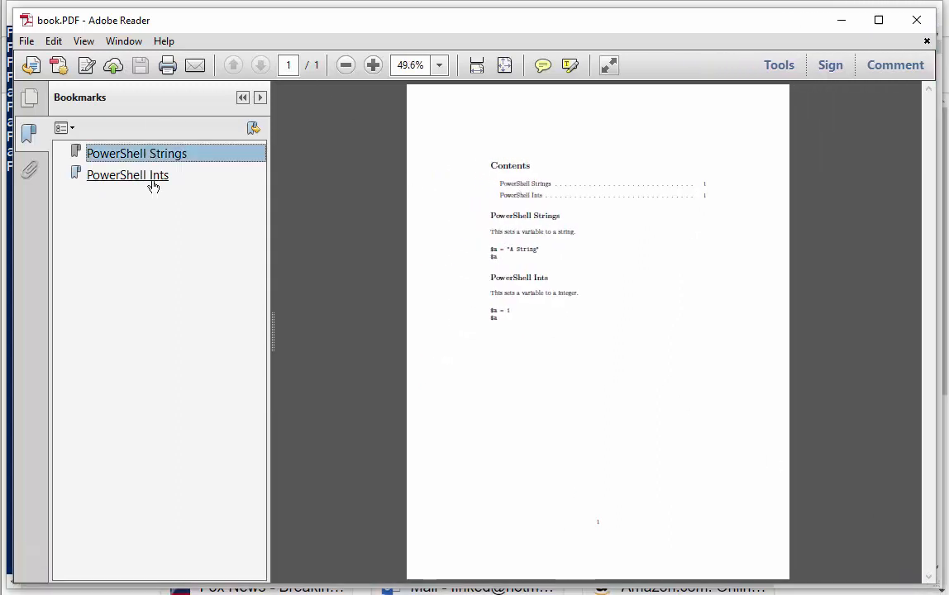
pyautogui.click(127, 175)
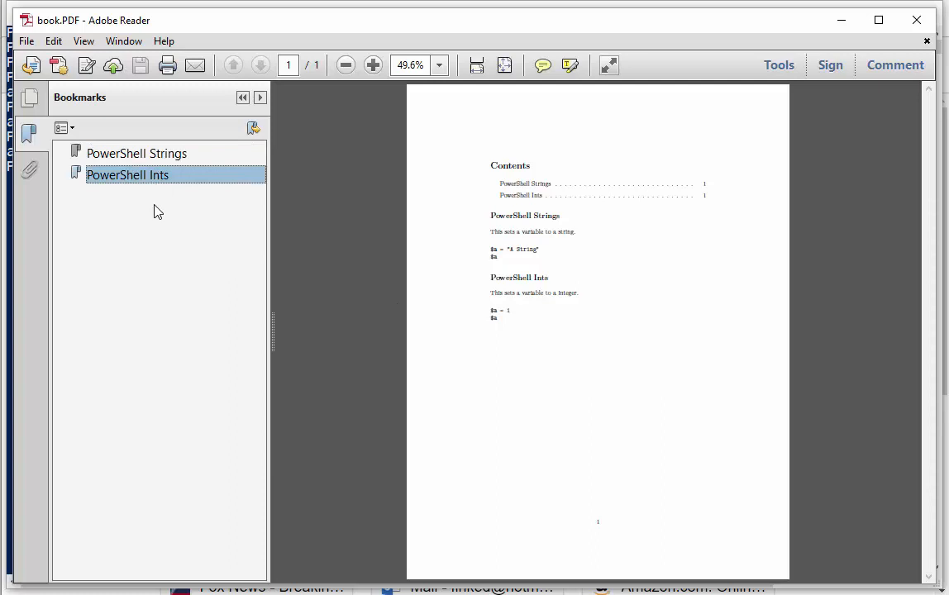
pyautogui.moveTo(218, 226)
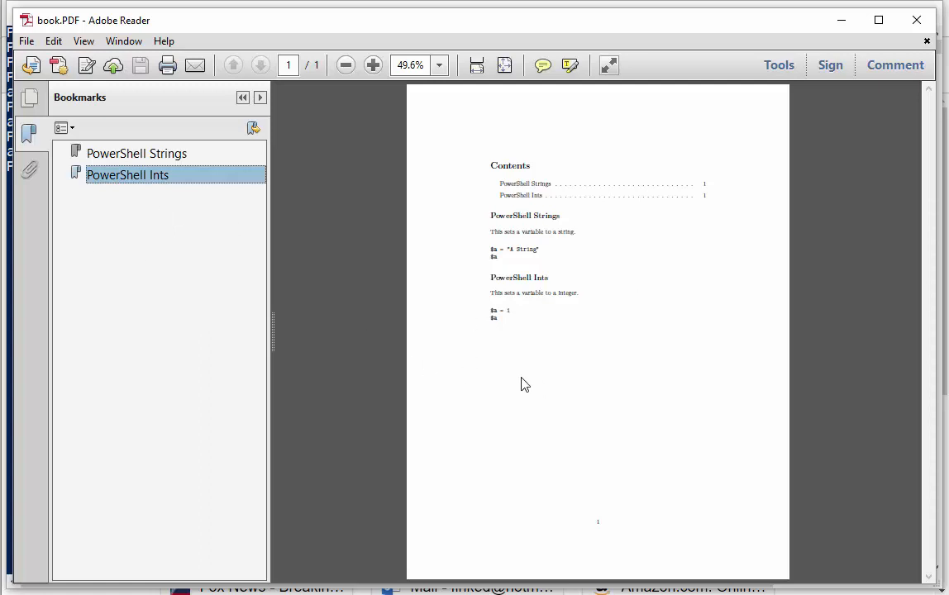
pyautogui.moveTo(865, 215)
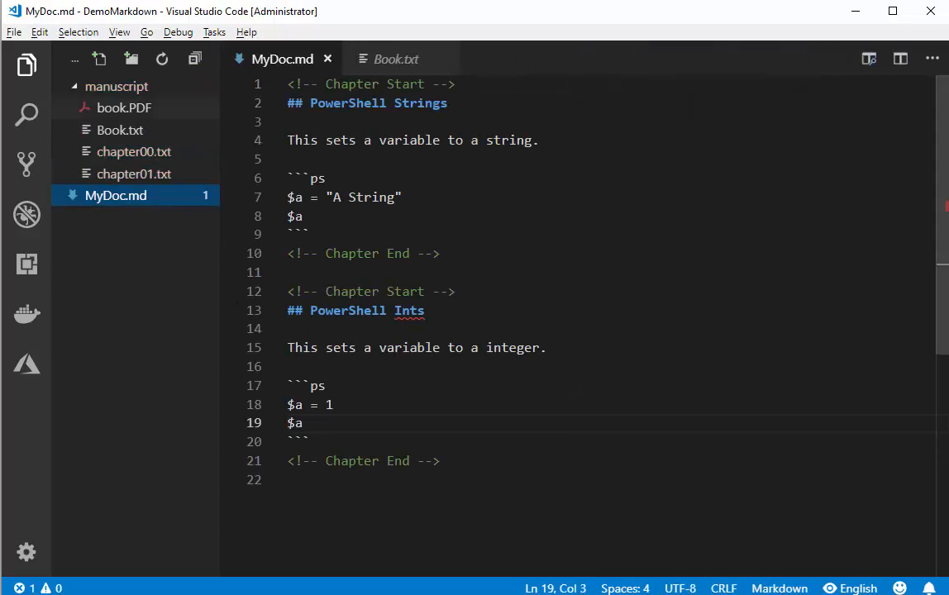
pyautogui.click(26, 64)
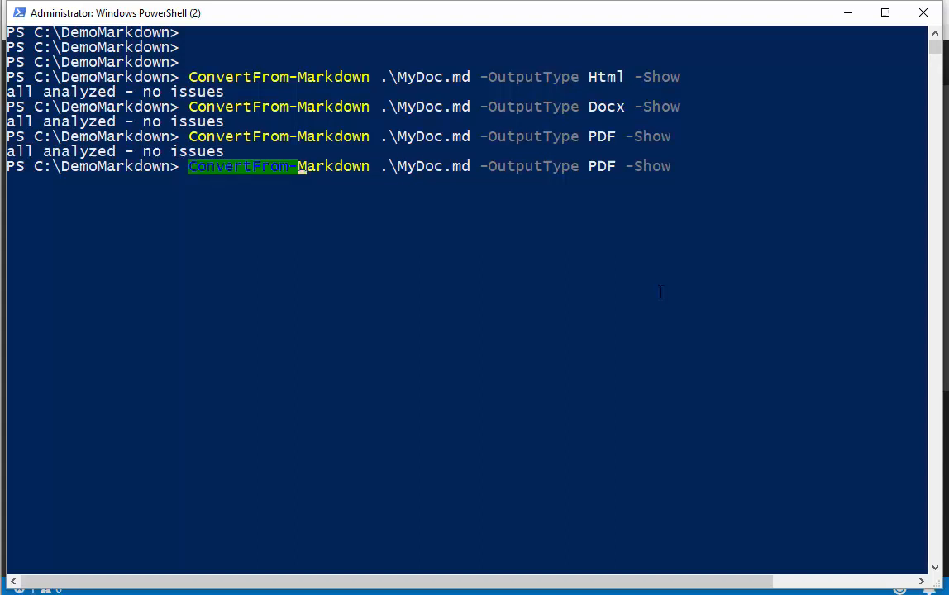
pyautogui.moveTo(668, 302)
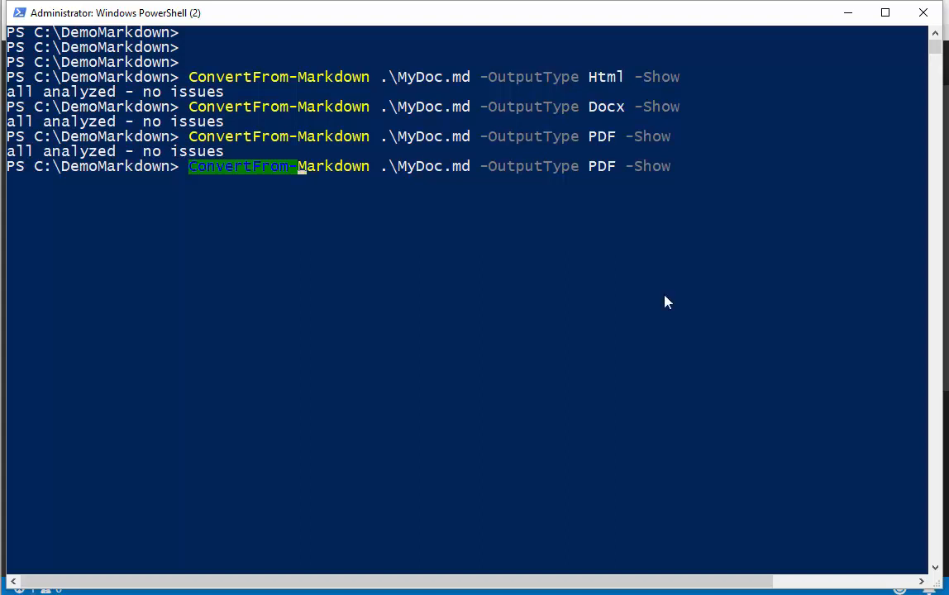